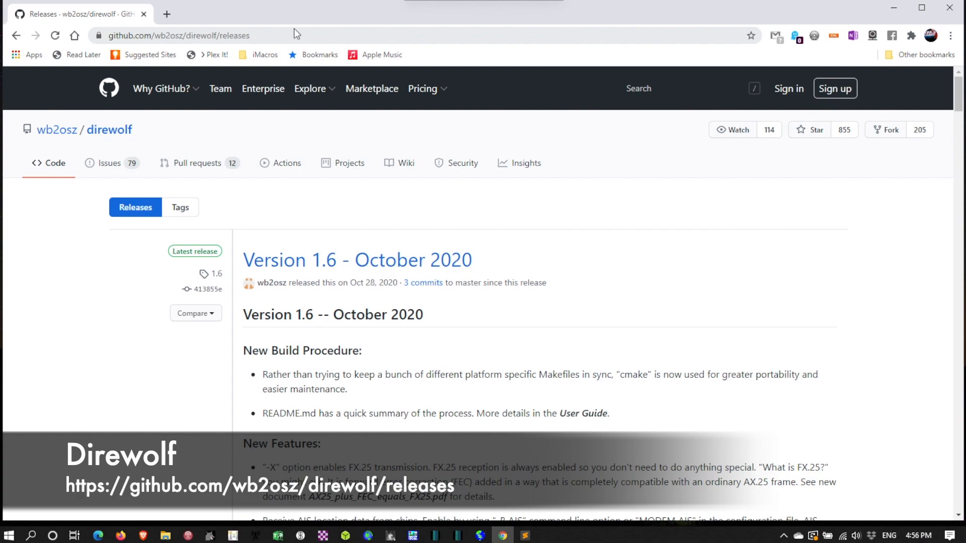
# Step: Scroll the wb2osz/direwolf Releases page down to the Version 1.6 zip download assets
pyautogui.click(422, 89)
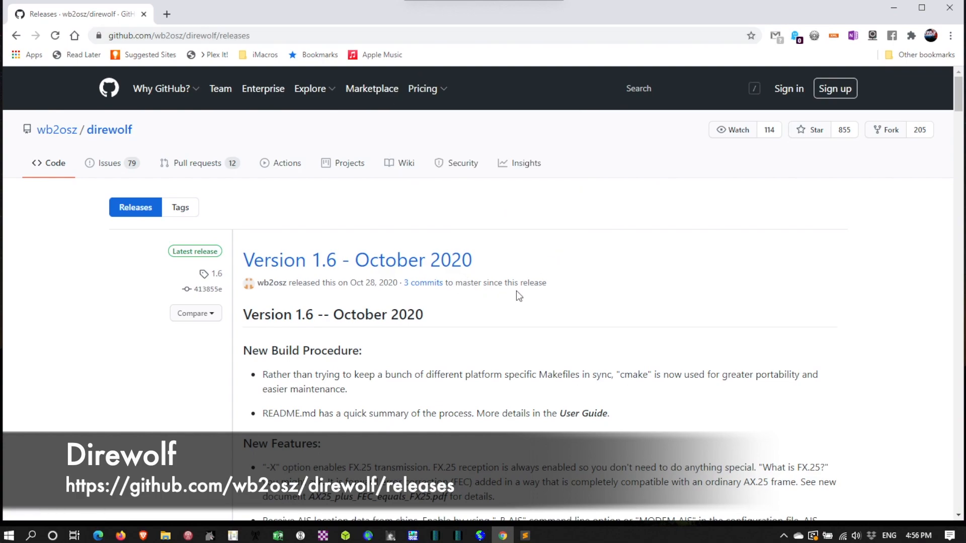
pyautogui.scroll(-3)
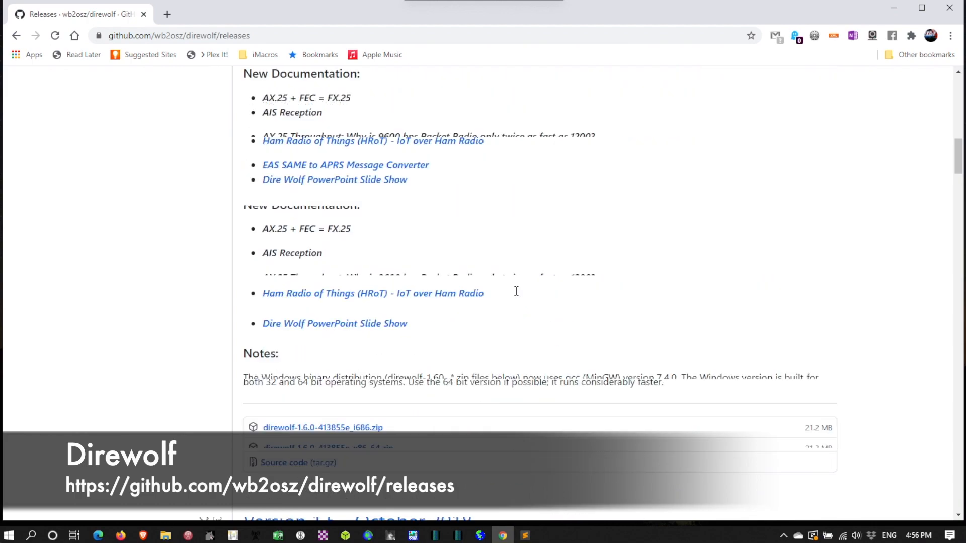
pyautogui.scroll(-3)
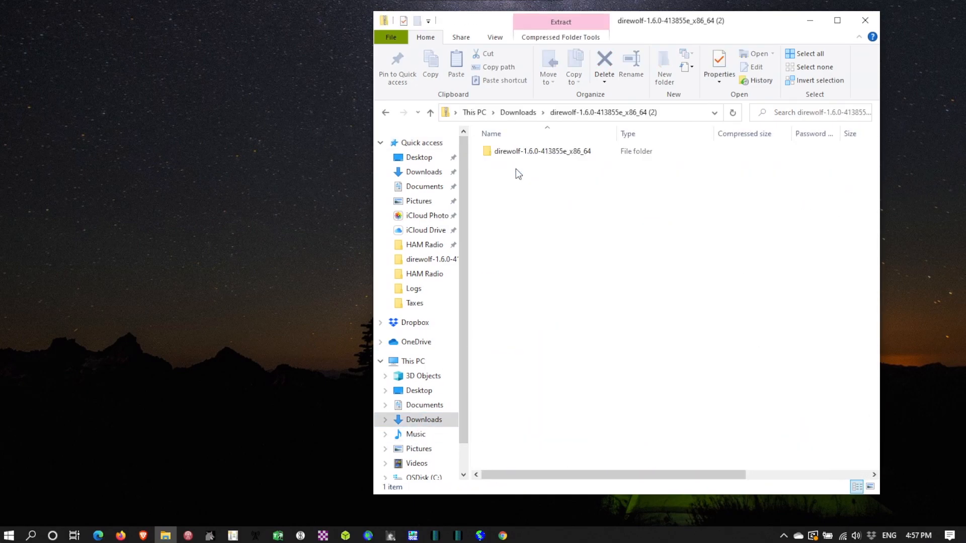
# Step: Extract all files from the Dire Wolf 1.6 x86_64 zip and enter the extracted direwolf folder
pyautogui.click(561, 22)
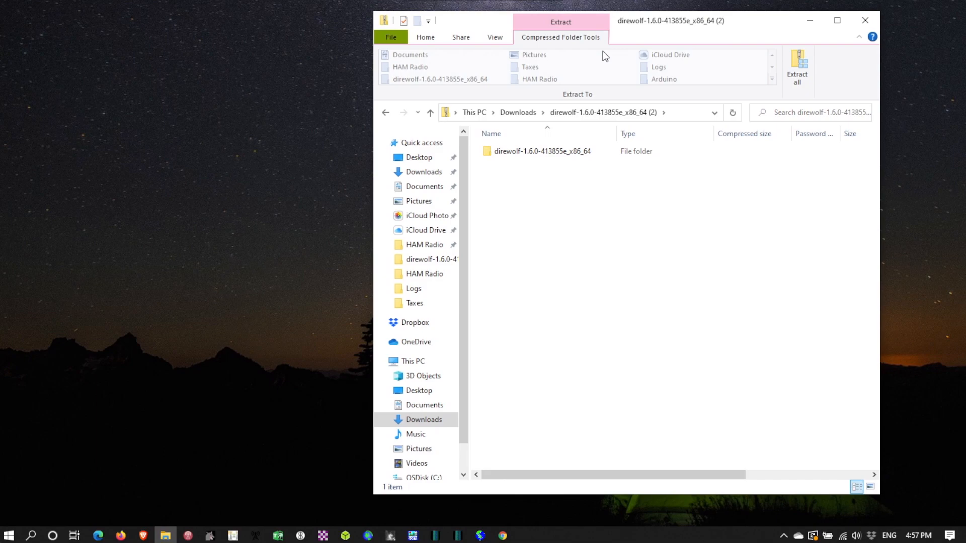
pyautogui.click(796, 63)
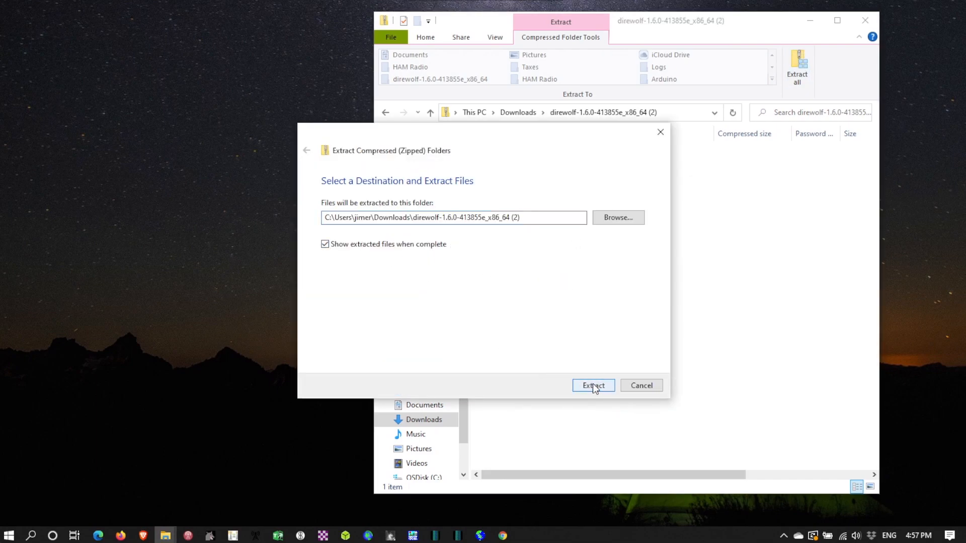
pyautogui.click(593, 386)
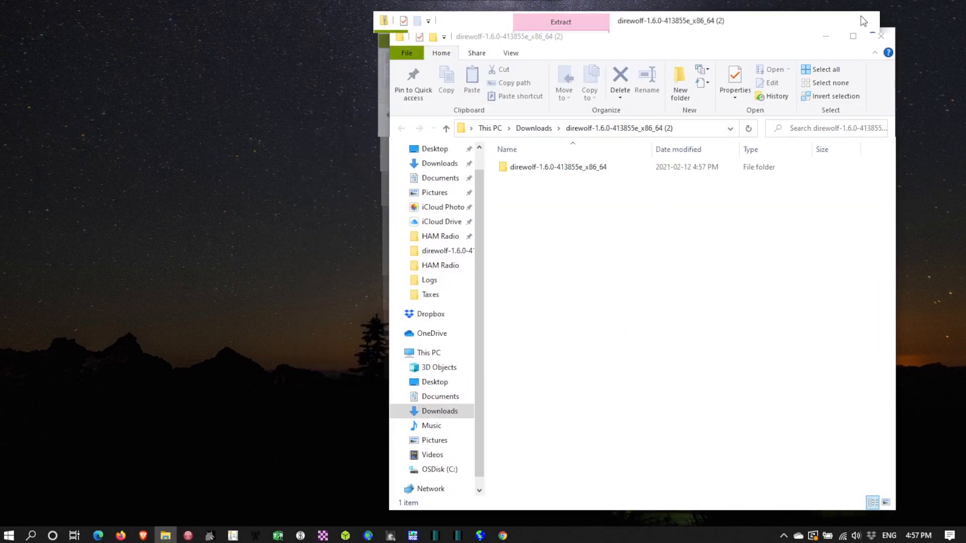
pyautogui.doubleClick(556, 167)
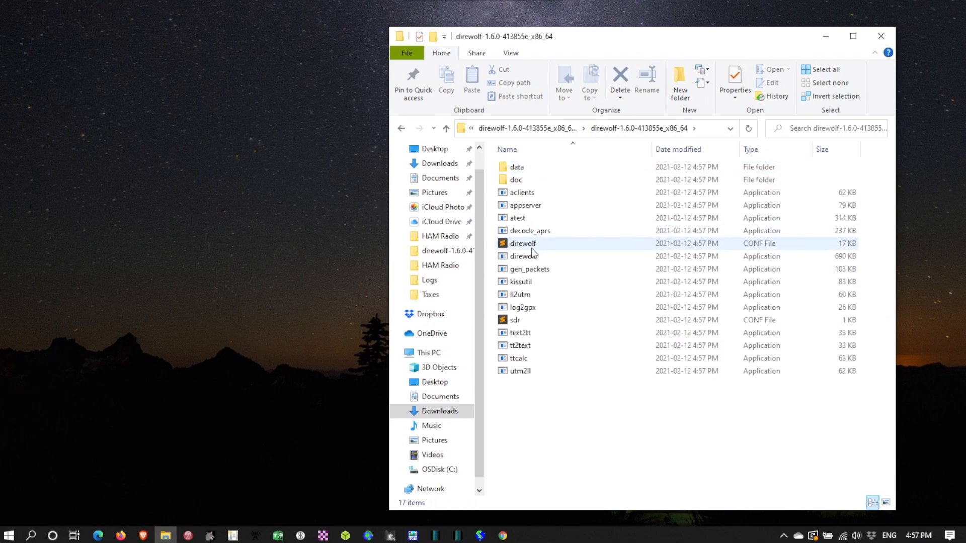
pyautogui.moveTo(503, 260)
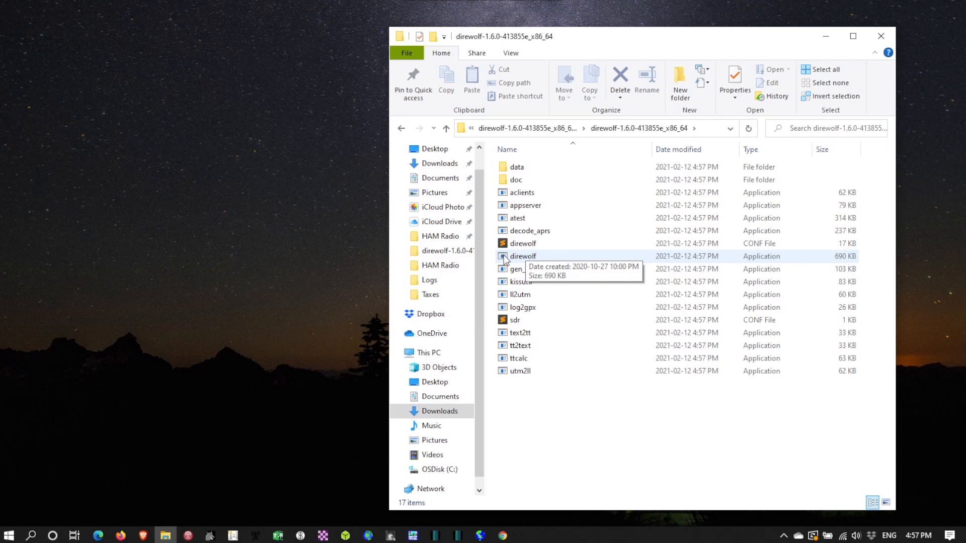
# Step: Launch direwolf.exe and run it anyway past the SmartScreen unrecognized-app warning
pyautogui.click(523, 256)
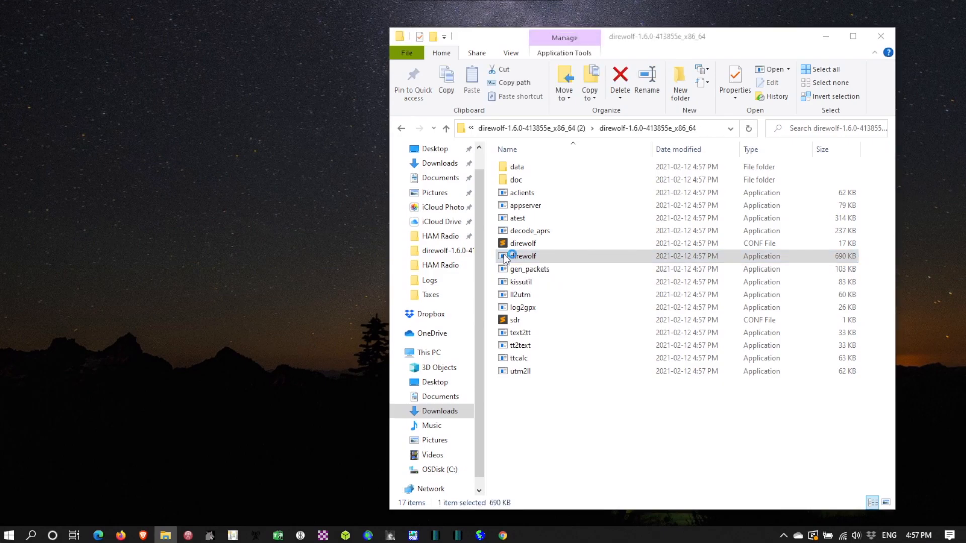
pyautogui.doubleClick(522, 257)
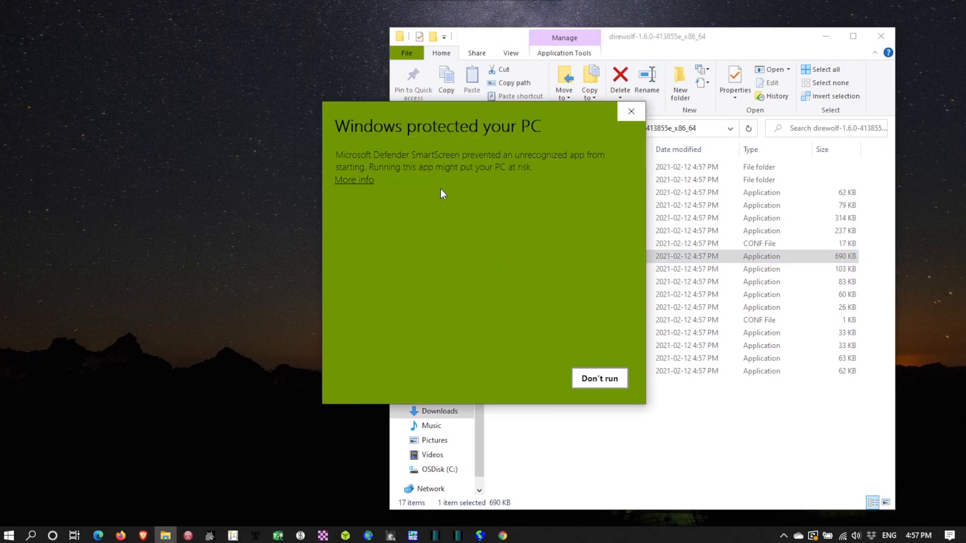
pyautogui.click(354, 179)
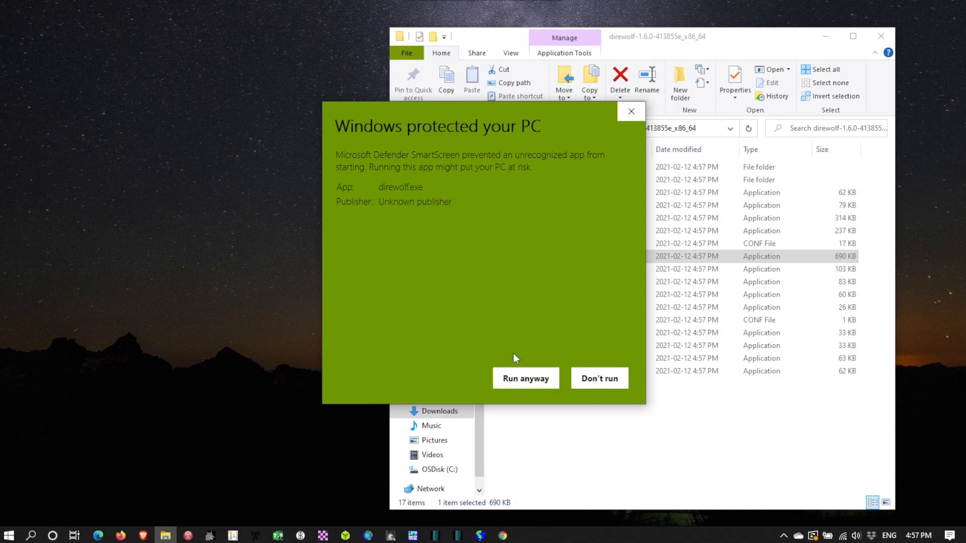
pyautogui.click(525, 378)
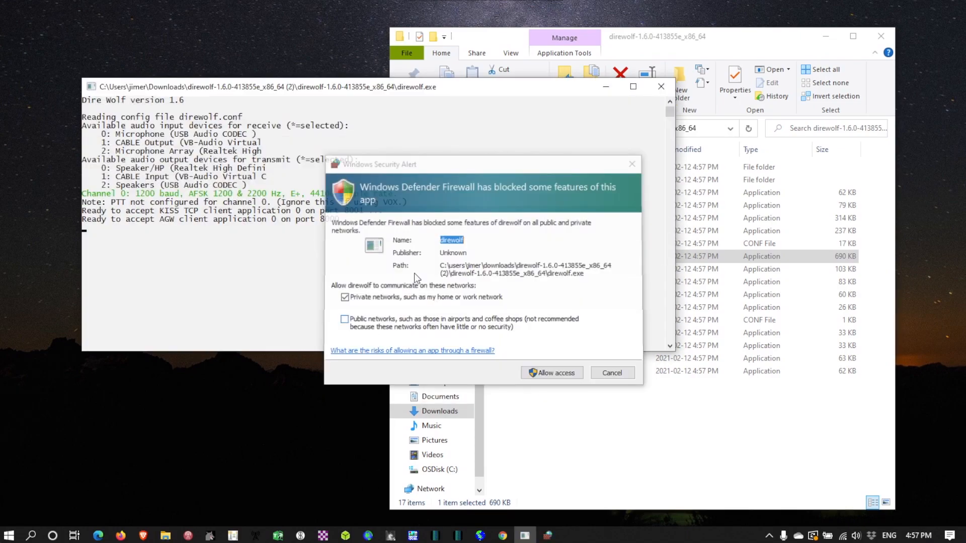
# Step: Allow Dire Wolf through the firewall on private and public networks, read the audio device list, then close the console
pyautogui.click(344, 319)
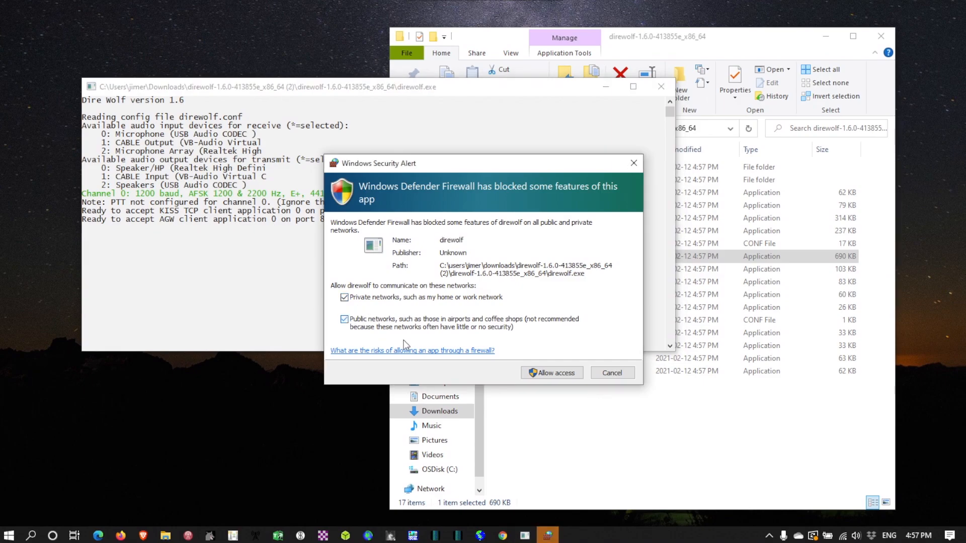
pyautogui.moveTo(549, 372)
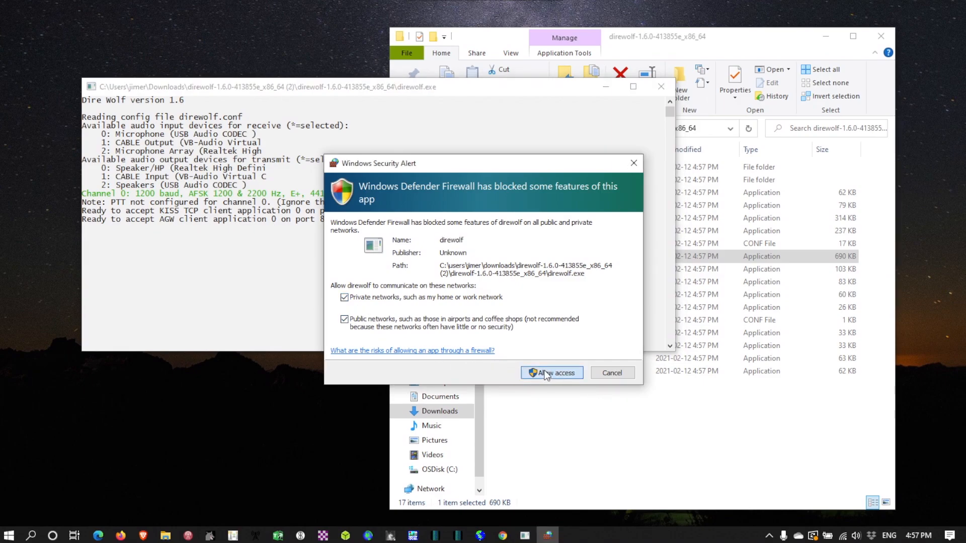
pyautogui.click(551, 372)
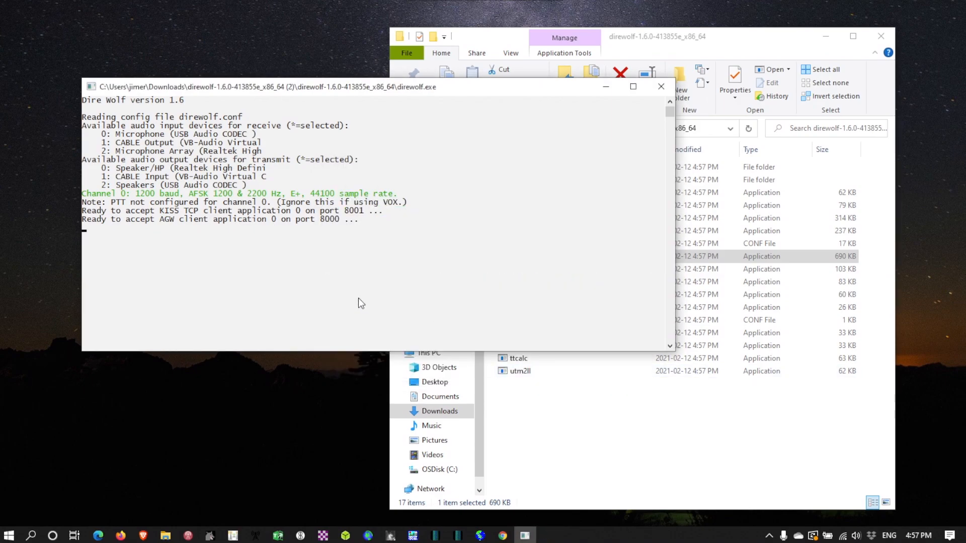
pyautogui.moveTo(249, 200)
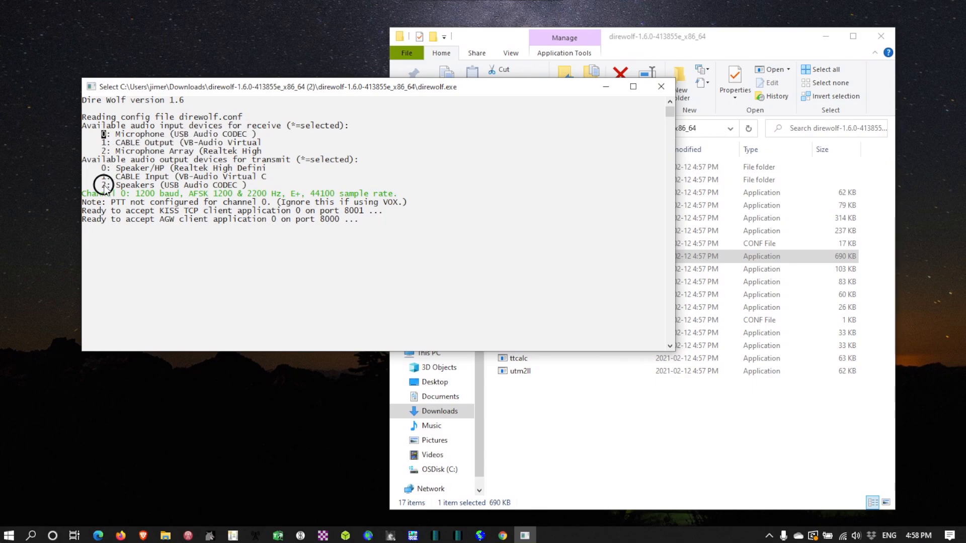
pyautogui.moveTo(222, 224)
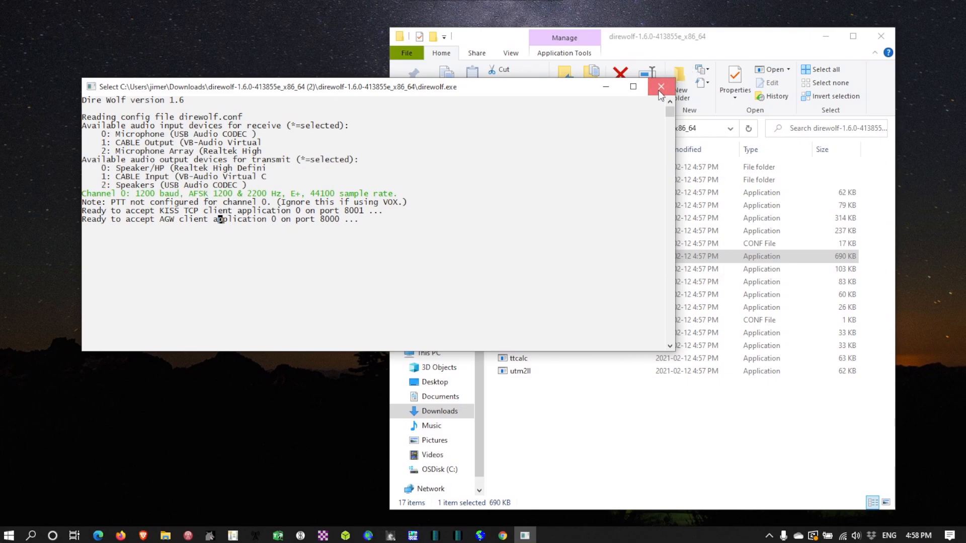
pyautogui.click(660, 86)
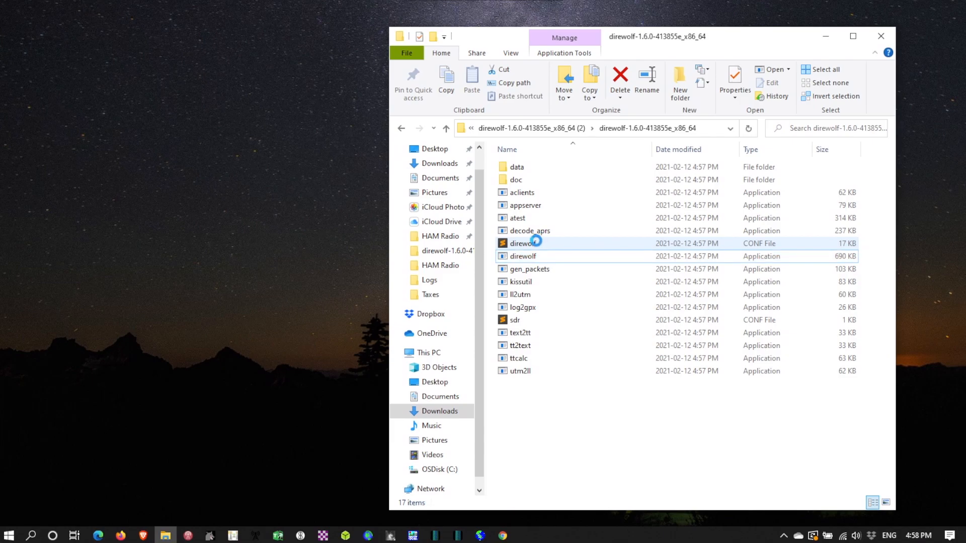
# Step: Edit direwolf.conf in Sublime Text so the ADEVICE line reads 0 2
pyautogui.doubleClick(520, 243)
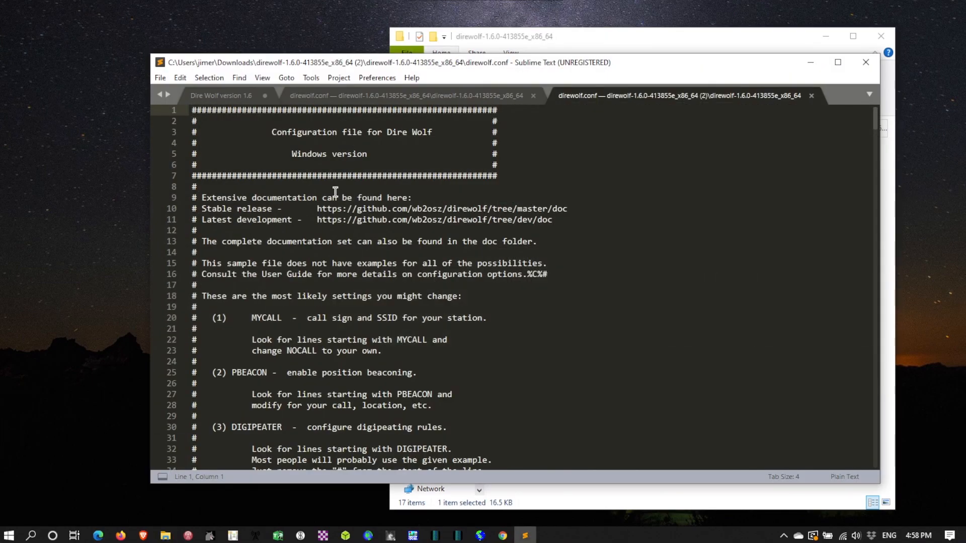
pyautogui.scroll(-3)
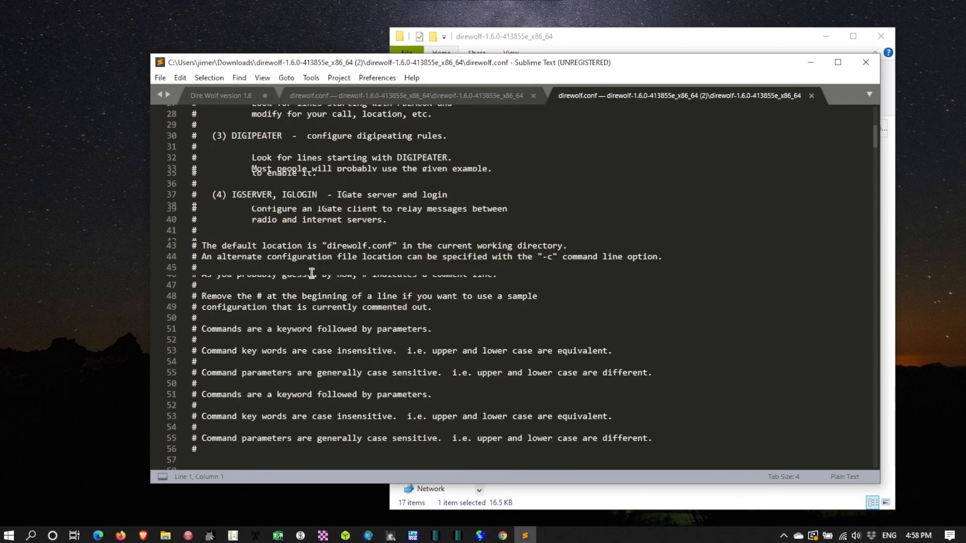
pyautogui.scroll(-3)
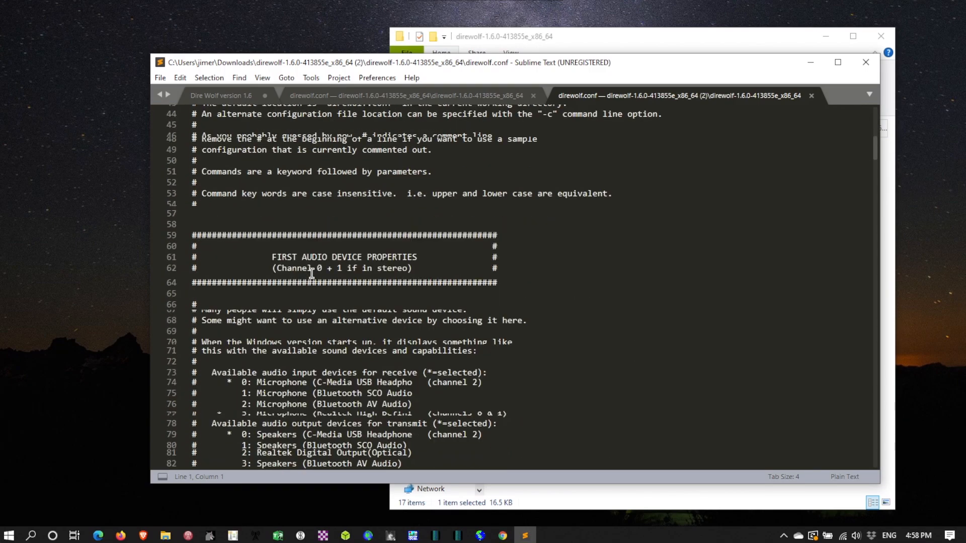
pyautogui.scroll(-3)
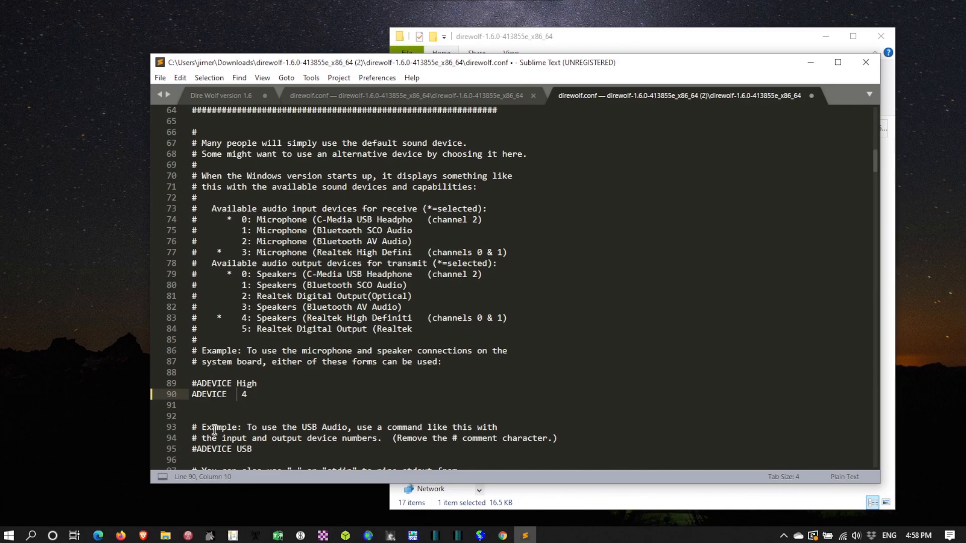
pyautogui.write('0')
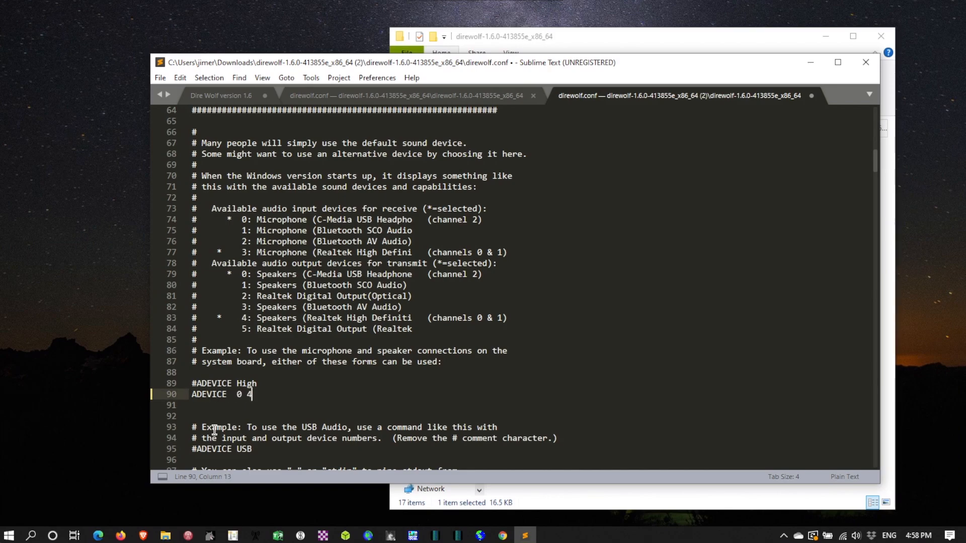
pyautogui.write('2')
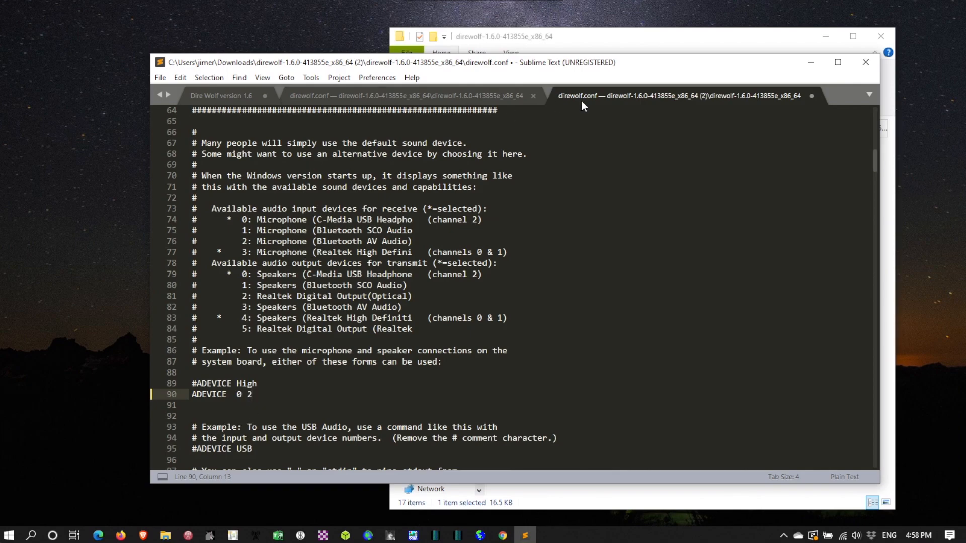
pyautogui.moveTo(809, 96)
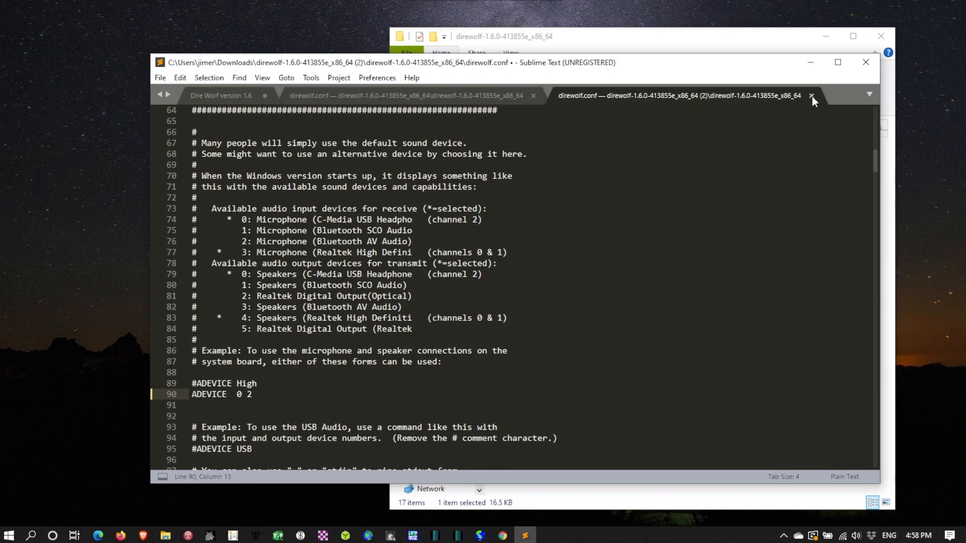
# Step: Close direwolf.conf and save the changes when prompted
pyautogui.click(810, 94)
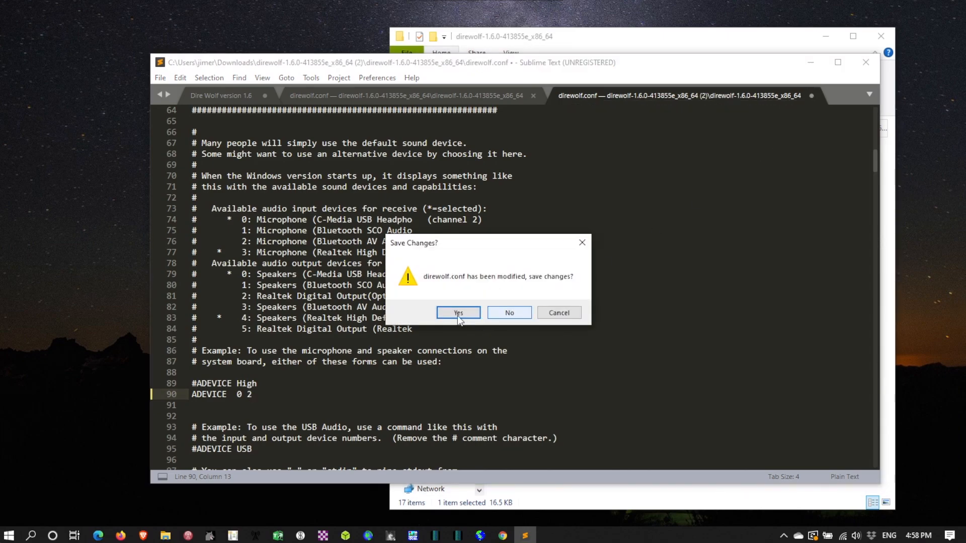
pyautogui.click(458, 312)
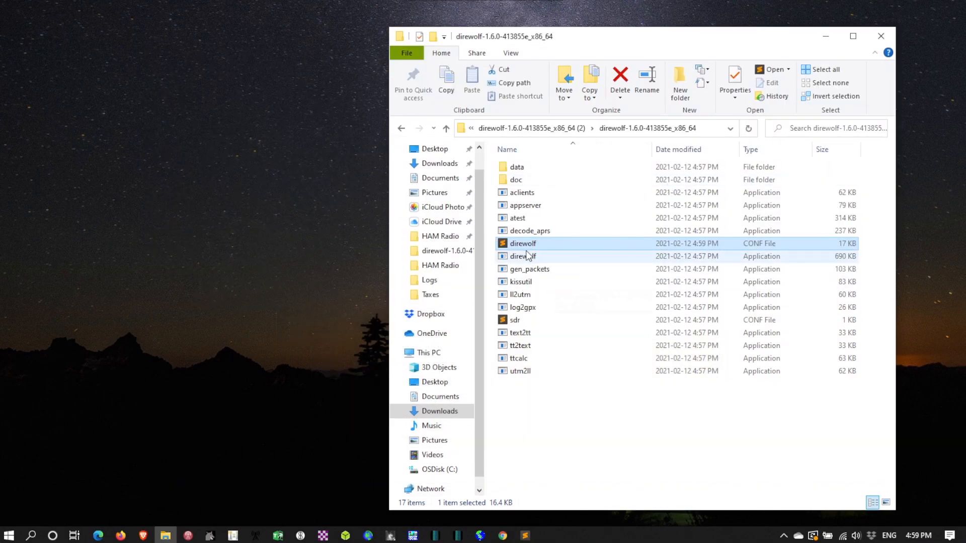
# Step: Relaunch direwolf.exe with the USB Audio CODEC devices and move its console window to the left
pyautogui.click(523, 256)
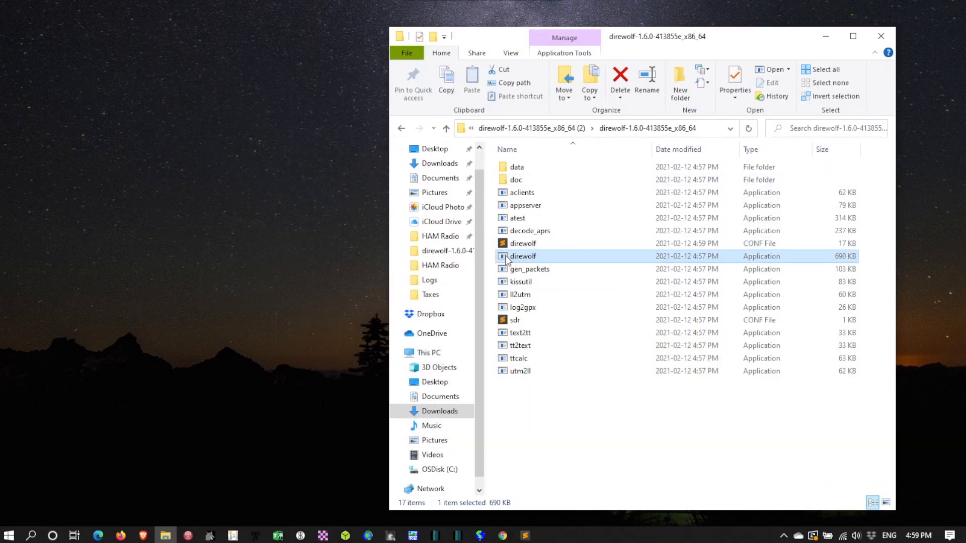
pyautogui.doubleClick(523, 256)
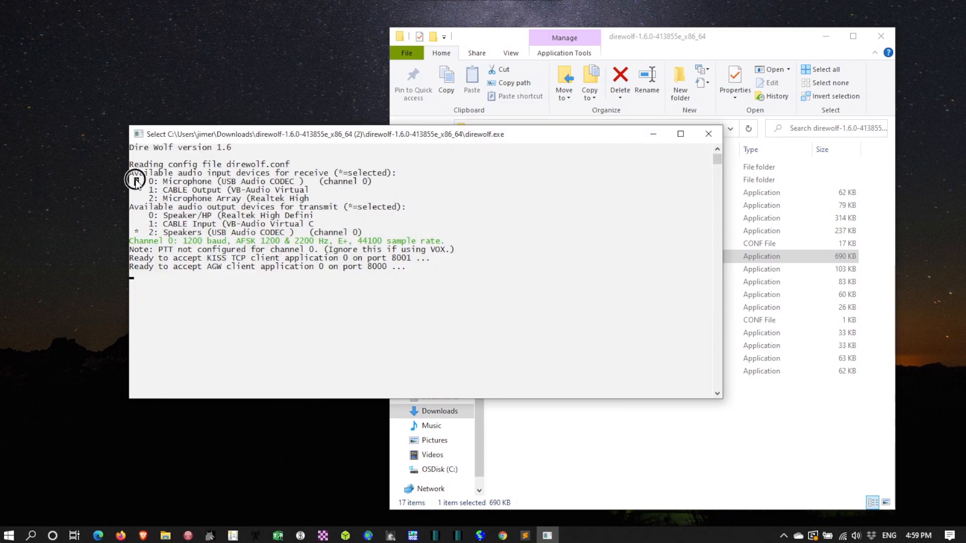
pyautogui.moveTo(230, 179)
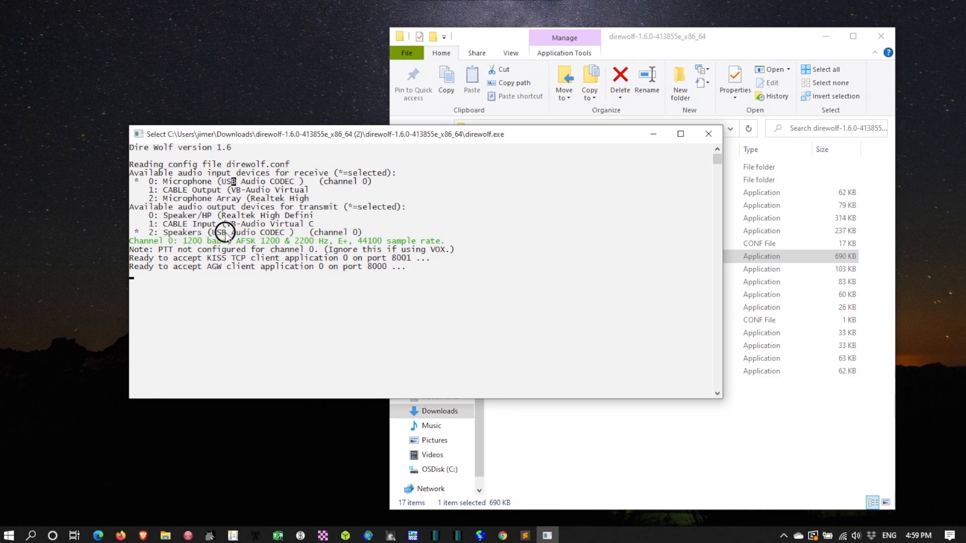
pyautogui.moveTo(535, 137)
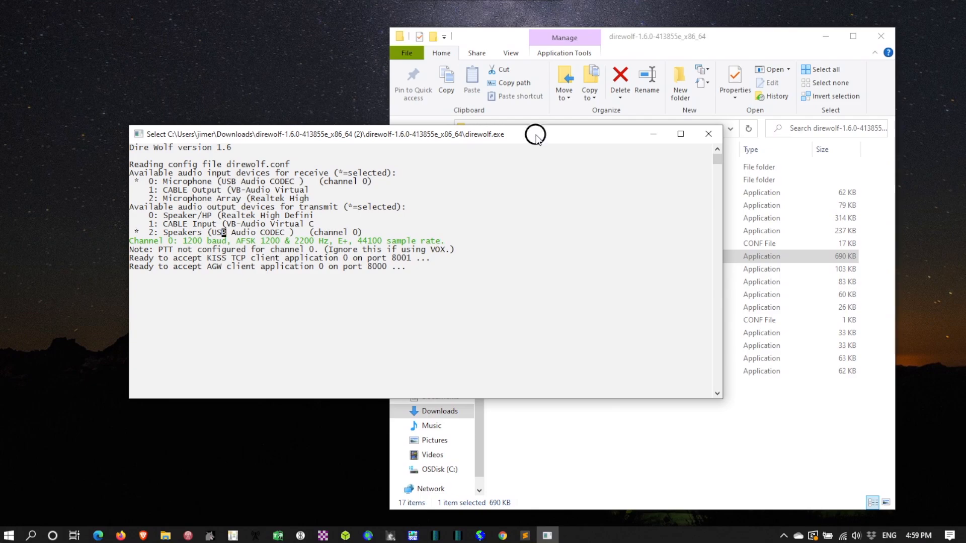
pyautogui.moveTo(534, 134); pyautogui.dragTo(402, 52)
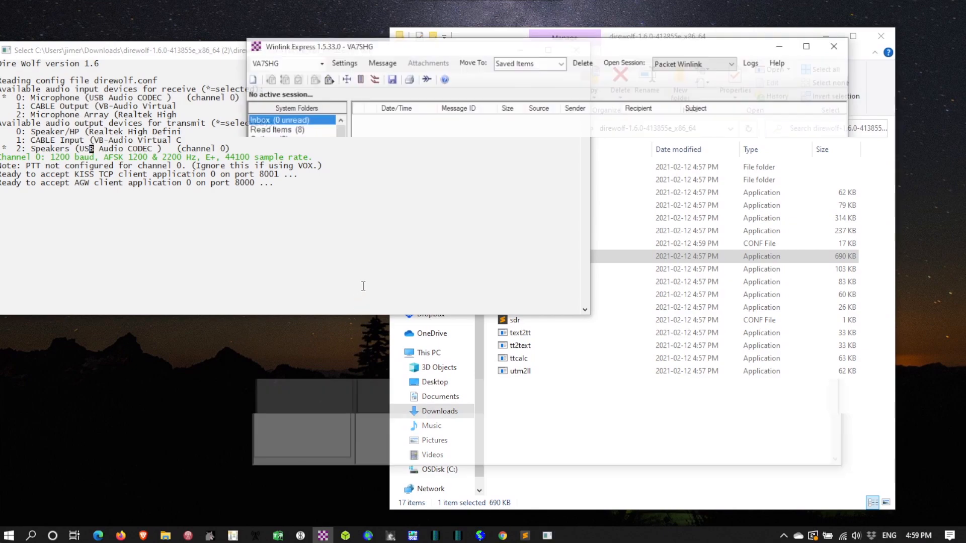
# Step: Start a Packet Winlink session, postpone the autoupdate, and bring up its TNC connection settings
pyautogui.click(625, 62)
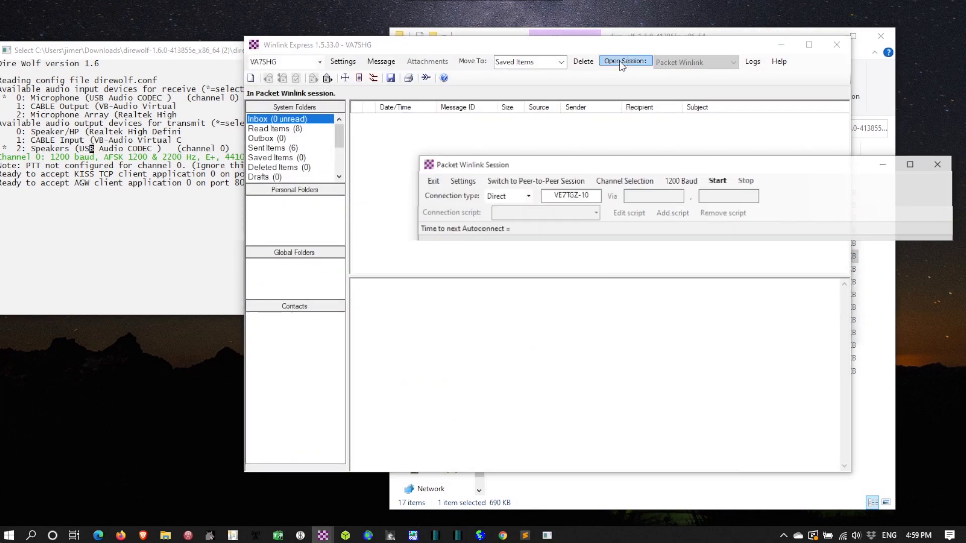
pyautogui.click(716, 180)
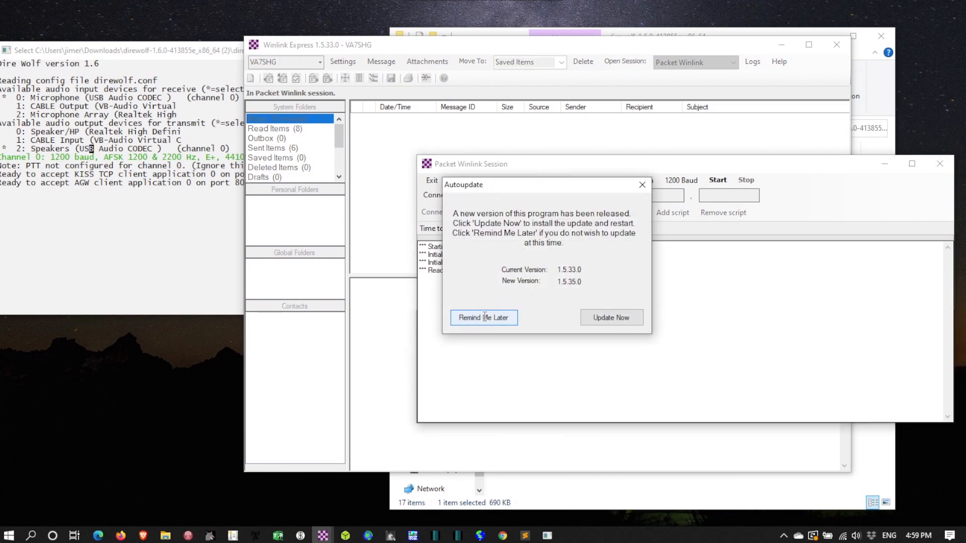
pyautogui.click(482, 316)
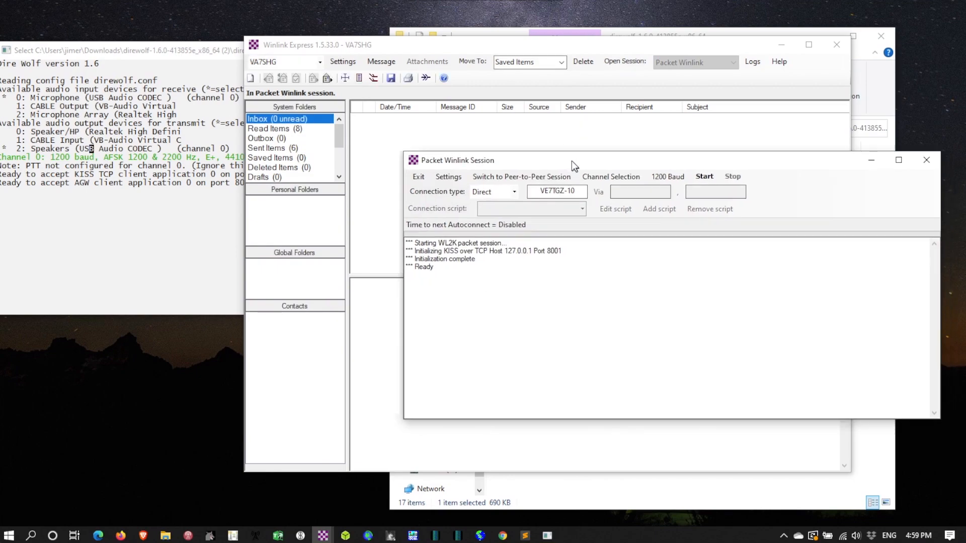
pyautogui.click(449, 176)
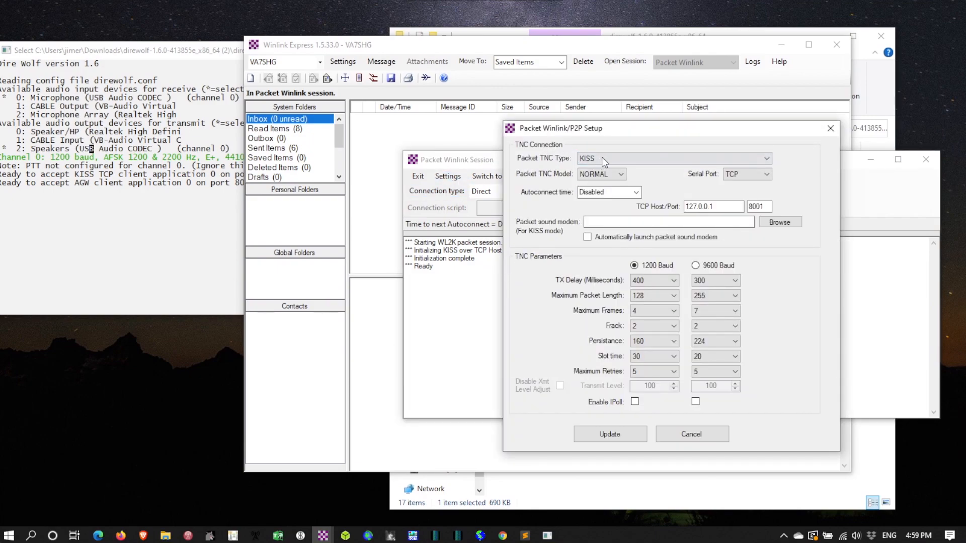
# Step: Set Packet TNC Type KISS, Serial Port TCP, host 127.0.0.1 and port 8001 in the Packet Winlink/P2P Setup
pyautogui.click(762, 158)
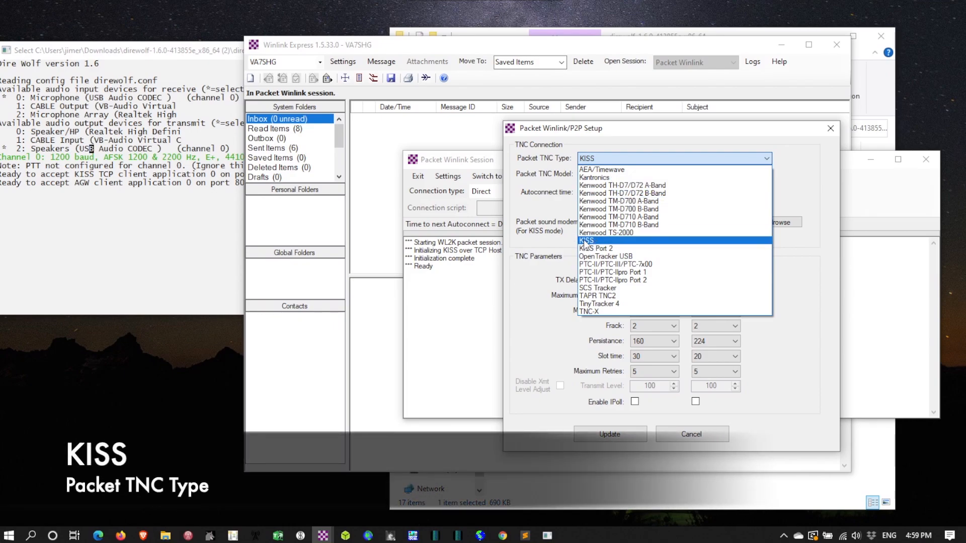
pyautogui.click(587, 241)
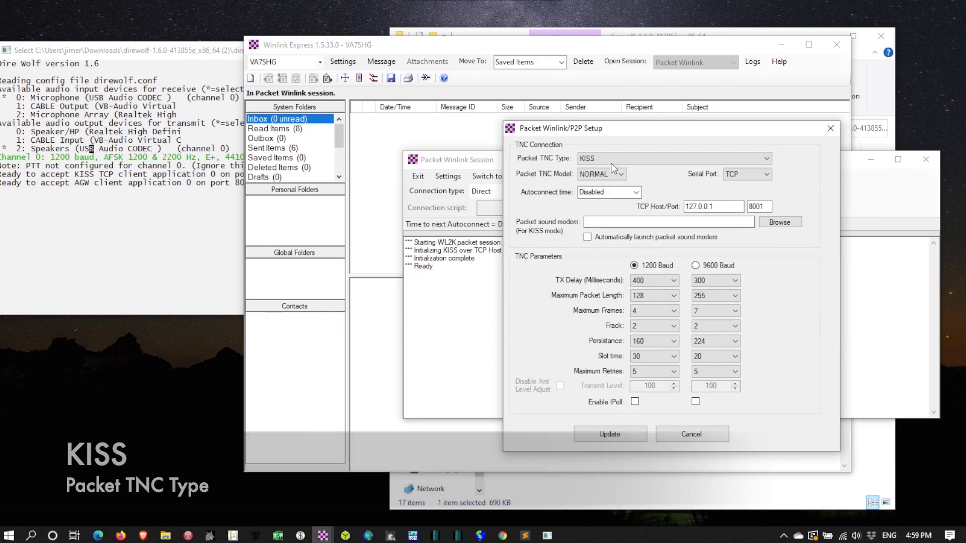
pyautogui.click(763, 174)
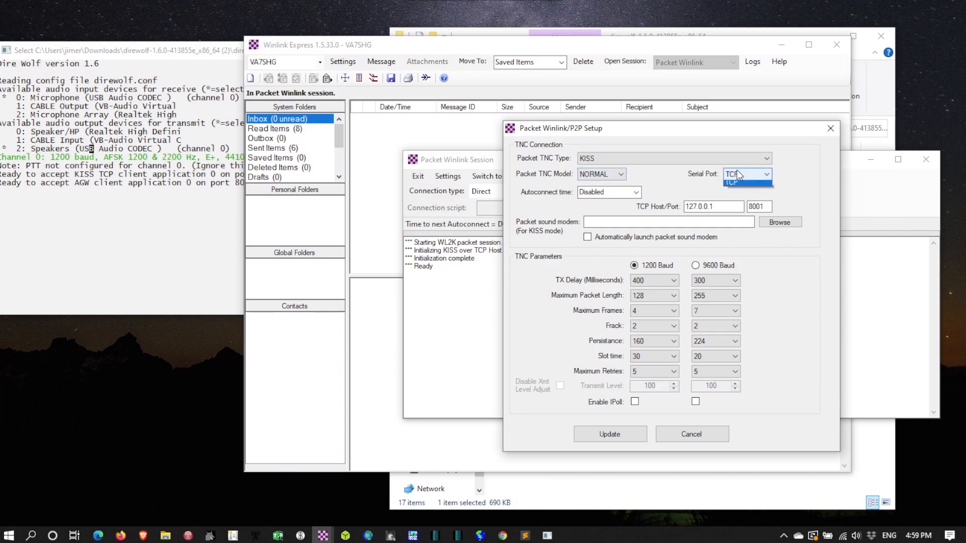
pyautogui.click(765, 173)
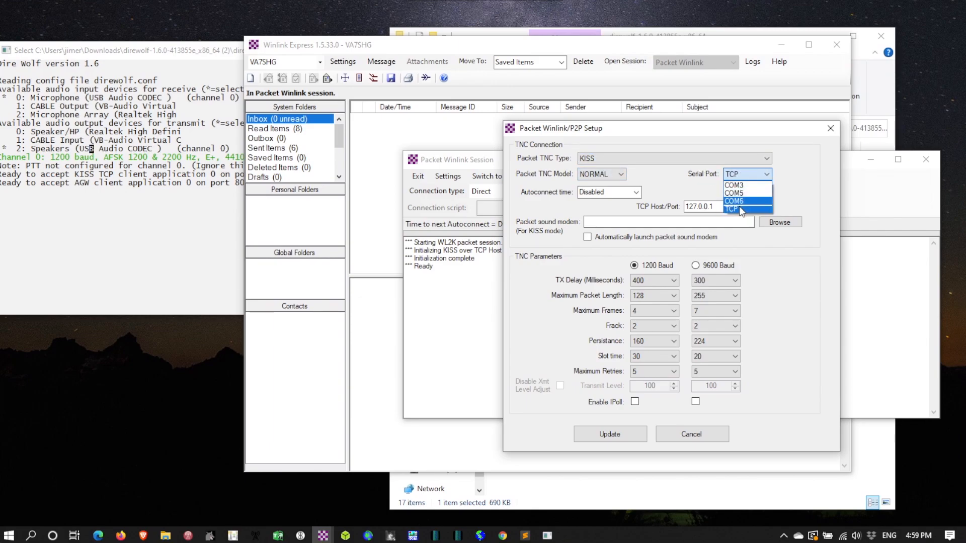
pyautogui.click(739, 210)
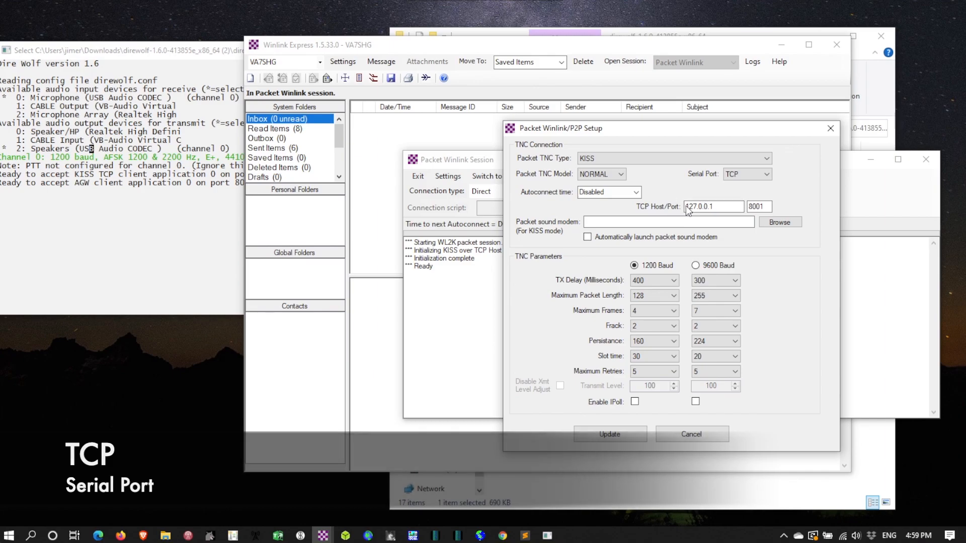
pyautogui.tripleClick(712, 206)
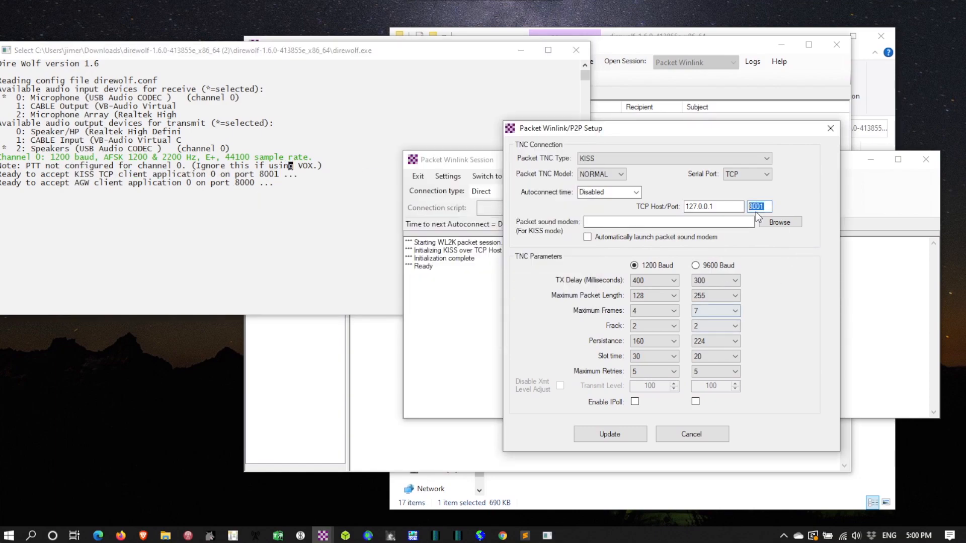
pyautogui.click(610, 435)
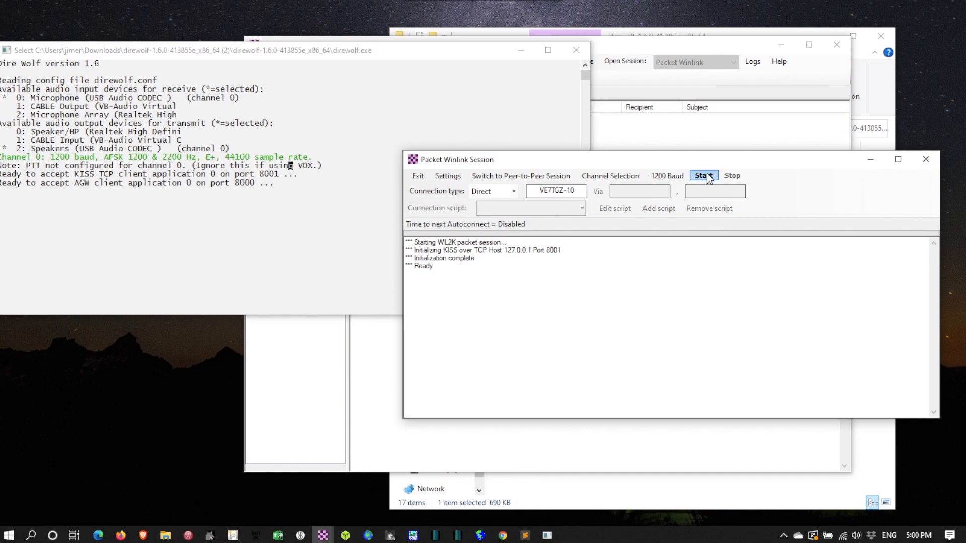
# Step: Start the packet connection to VE7TGZ-10, reaching the CMS and then disconnecting
pyautogui.click(703, 175)
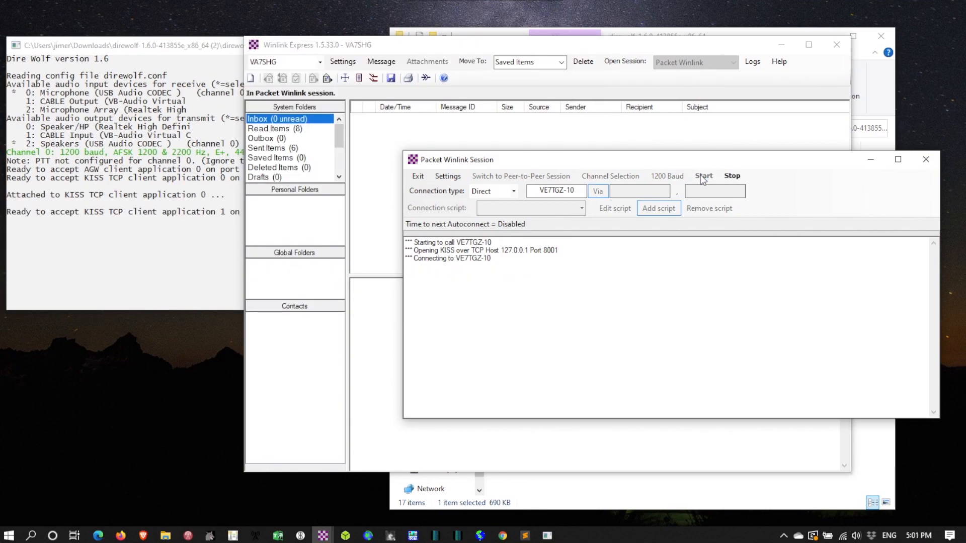
pyautogui.click(703, 175)
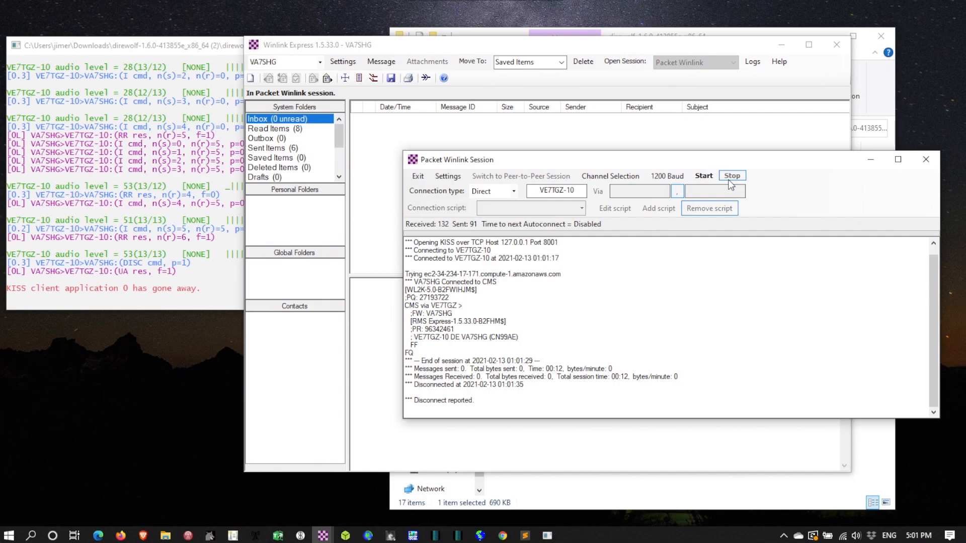
pyautogui.moveTo(648, 181)
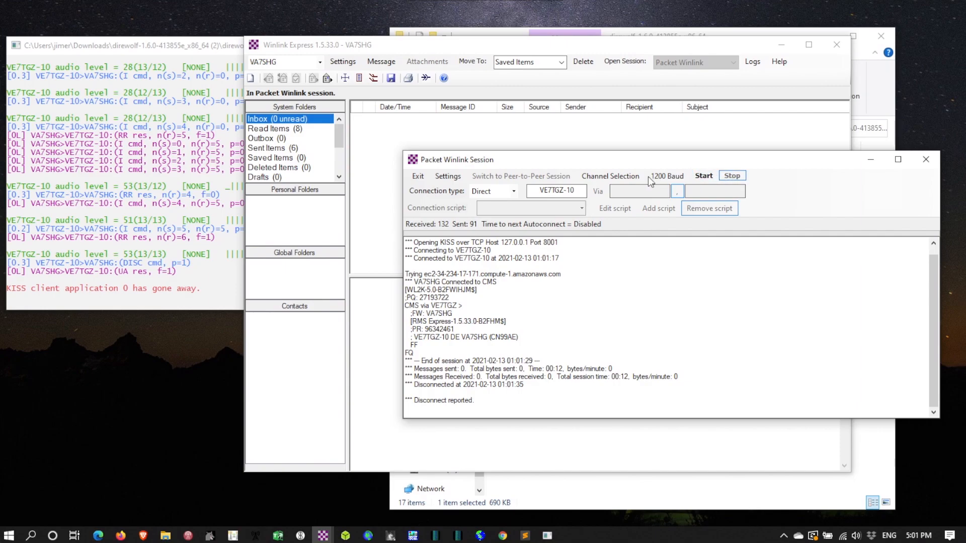